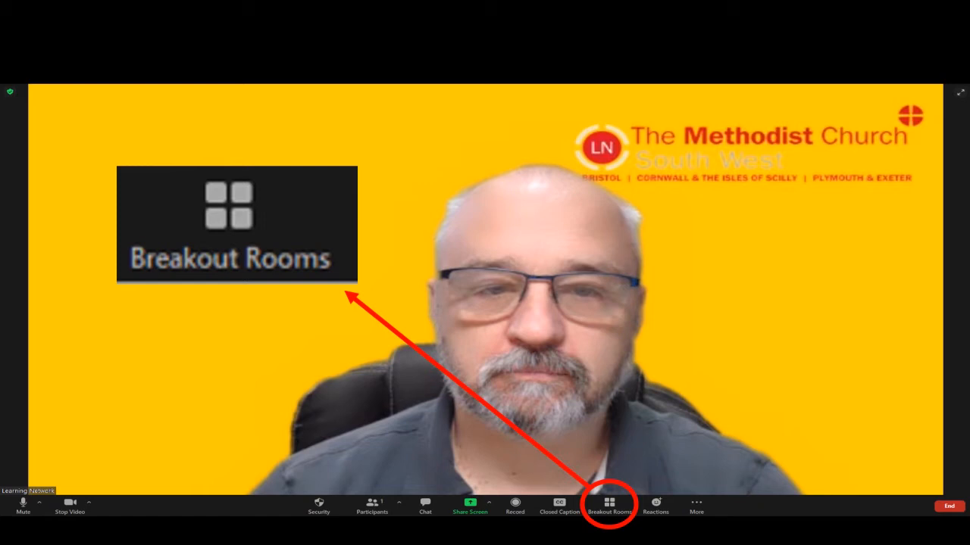
Step: Open Breakout Rooms setup with 5 rooms assigned automatically
{"action": "left_click", "coordinate": [607, 501]}
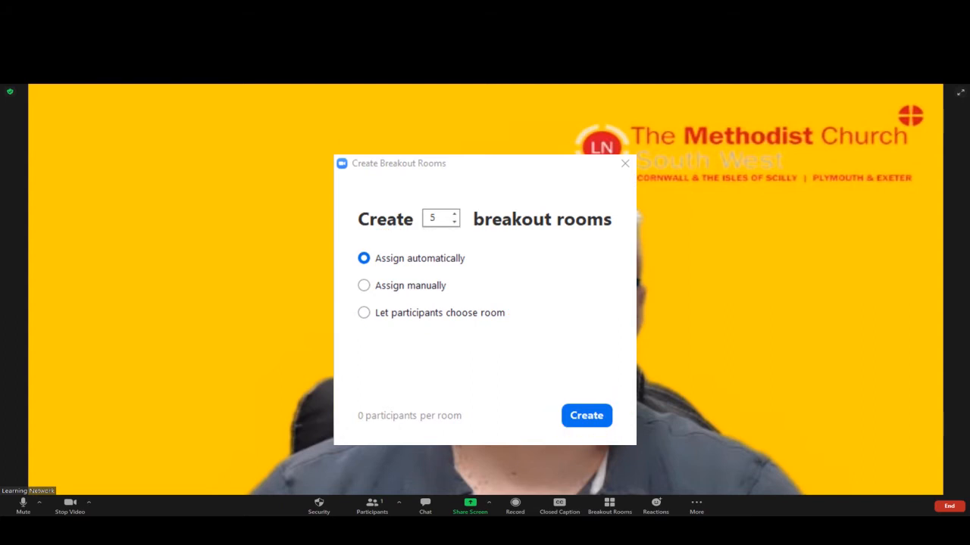
Step: Create the five breakout rooms and show their Options panel
{"action": "left_click", "coordinate": [586, 416]}
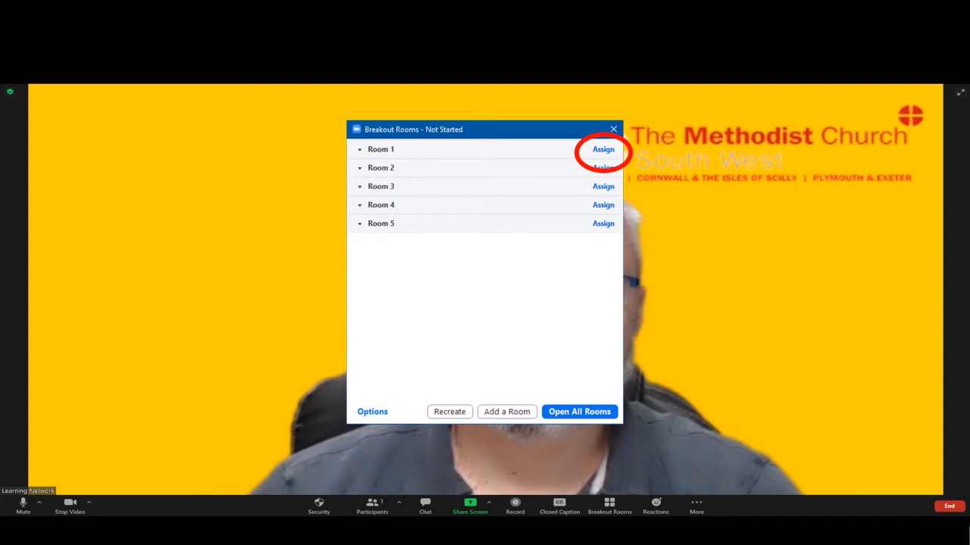
{"action": "left_click", "coordinate": [371, 412]}
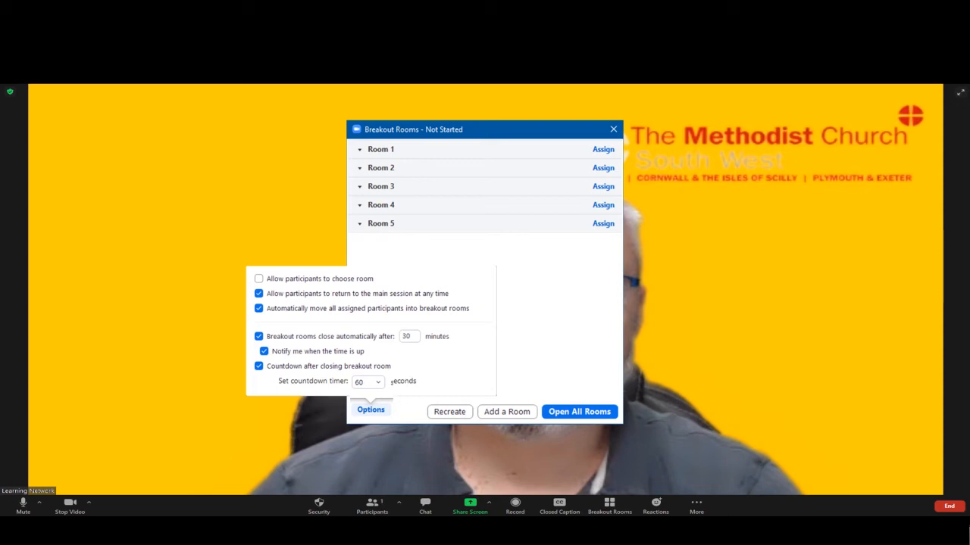
Step: Keep 30-minute auto-close and 60-second countdown, then hide the Options panel
{"action": "left_click", "coordinate": [408, 336]}
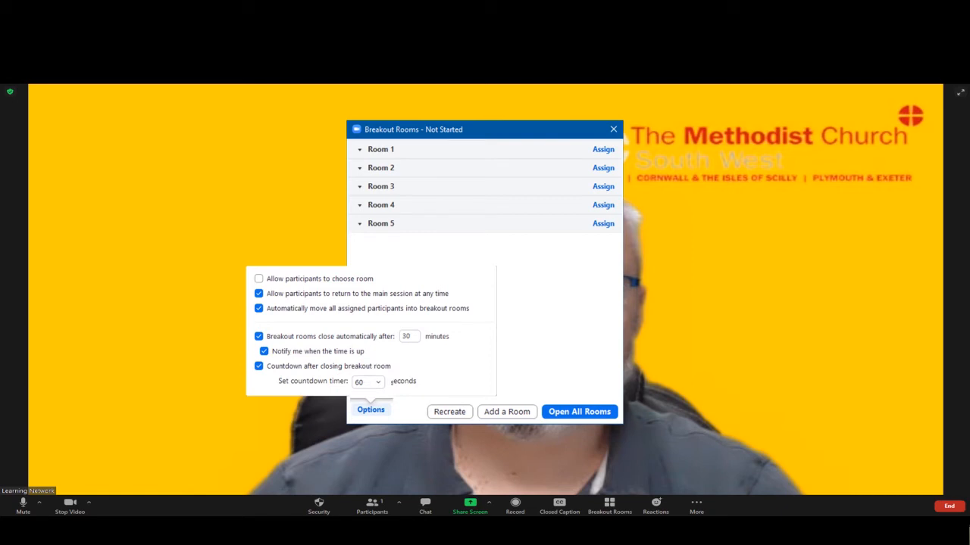
{"action": "left_click", "coordinate": [370, 411]}
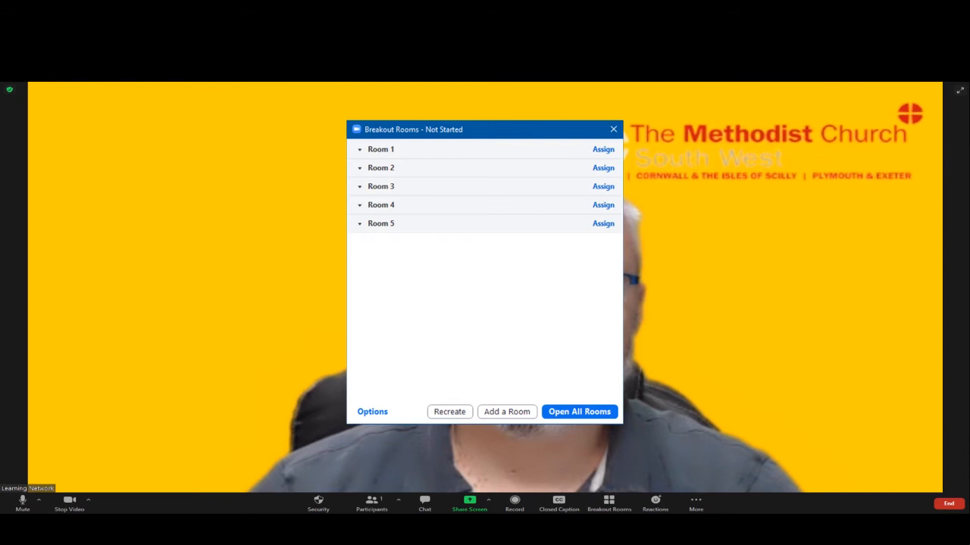
{"action": "left_click", "coordinate": [579, 411]}
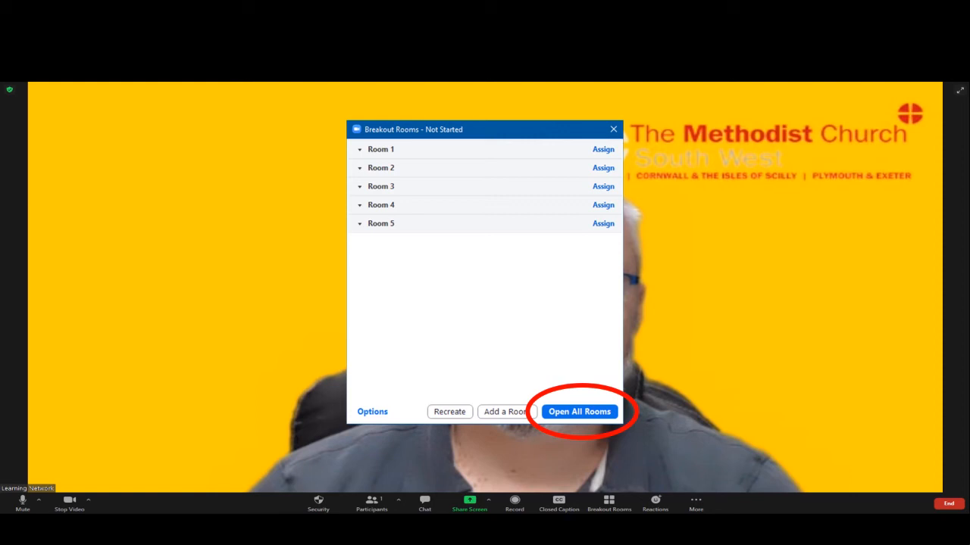
Step: Open all five breakout rooms, starting the roughly 30-minute countdown
{"action": "left_click", "coordinate": [578, 411]}
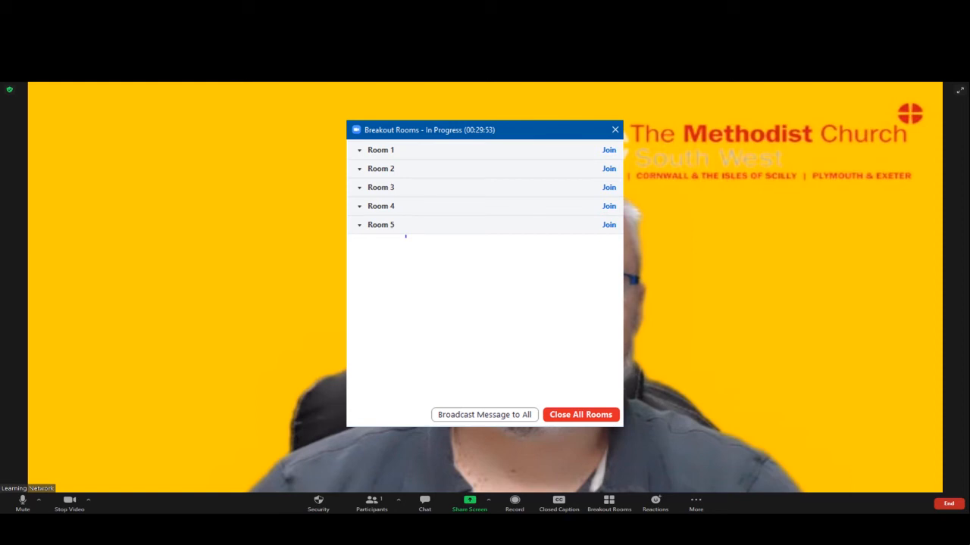
{"action": "left_click", "coordinate": [609, 149]}
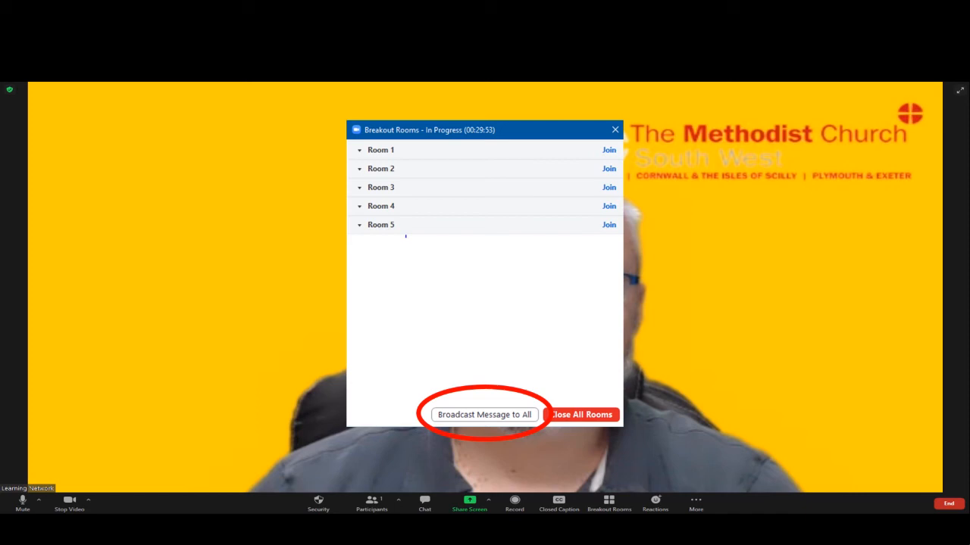
Step: Close all breakout rooms, giving participants a 60-second countdown to leave
{"action": "left_click", "coordinate": [483, 416]}
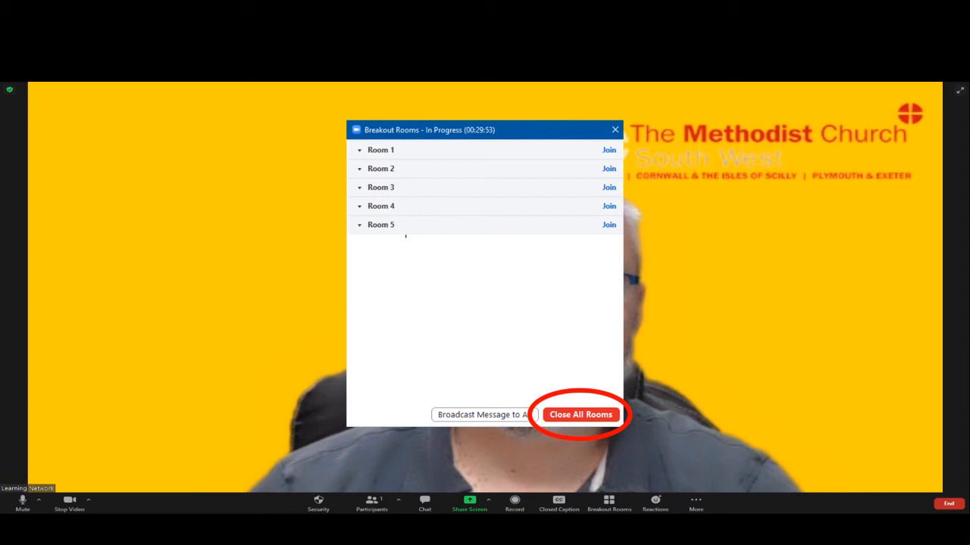
{"action": "left_click", "coordinate": [580, 414]}
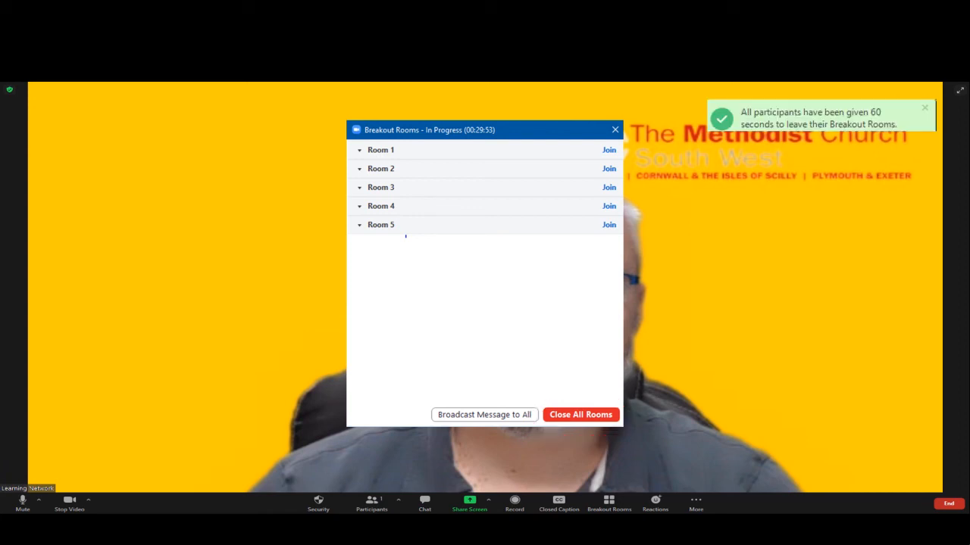